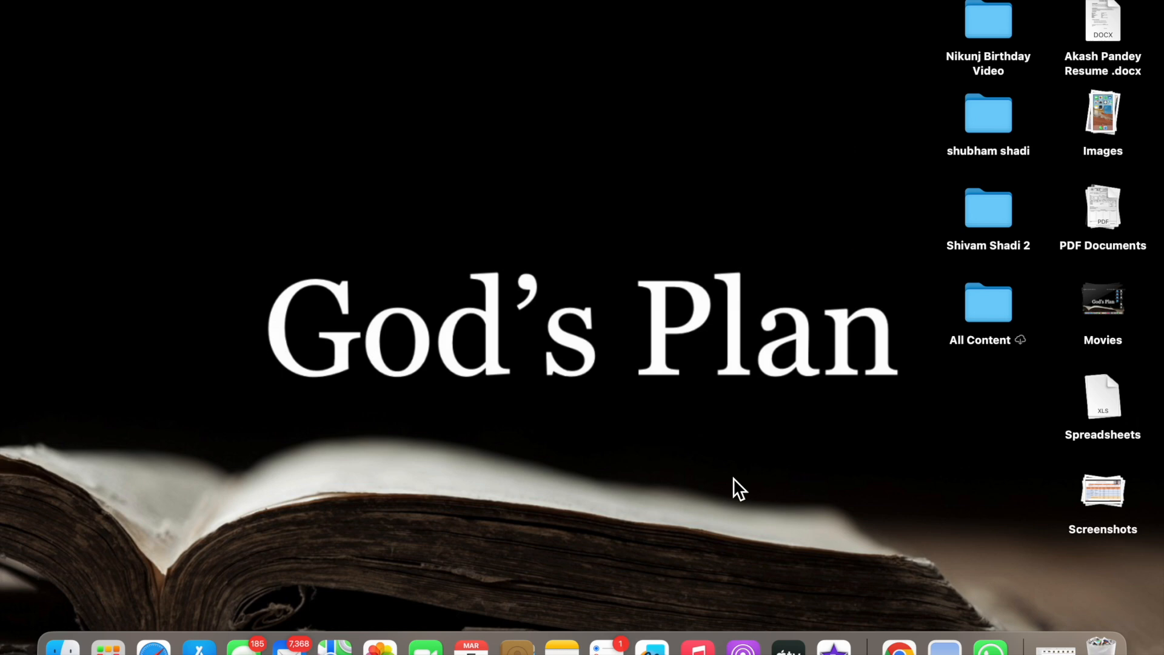
{"action": "mouse_move", "coordinate": [634, 414]}
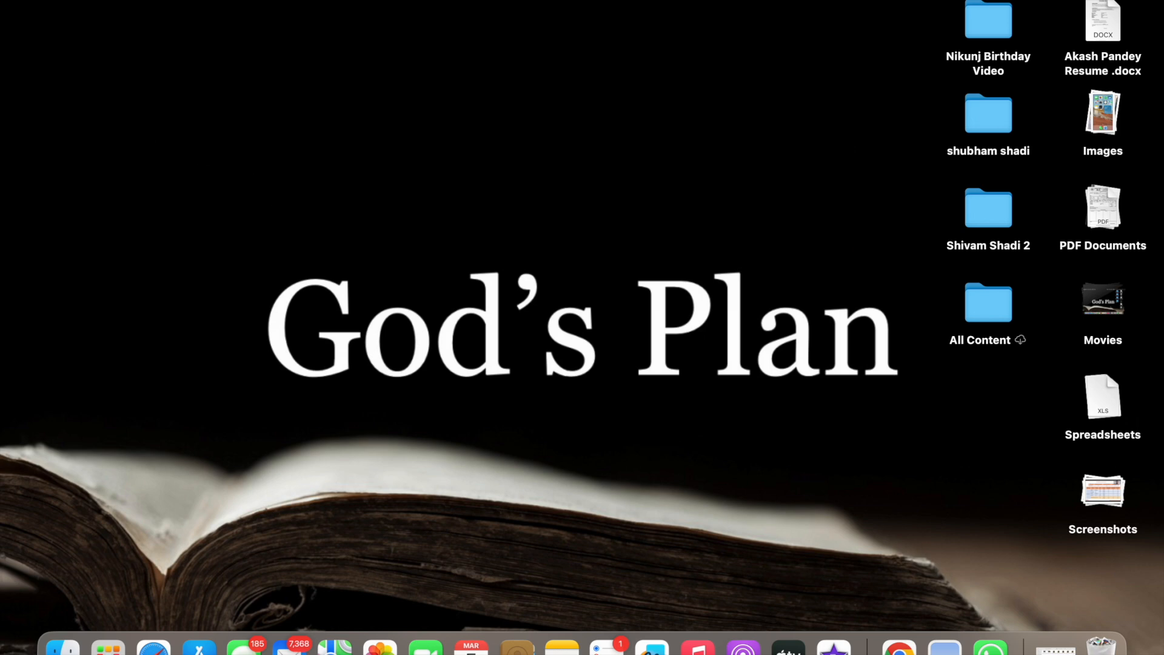
Open the Apple menu in the menu bar to reveal System Settings, Restart and Shut Down
{"action": "left_click", "coordinate": [10, 6]}
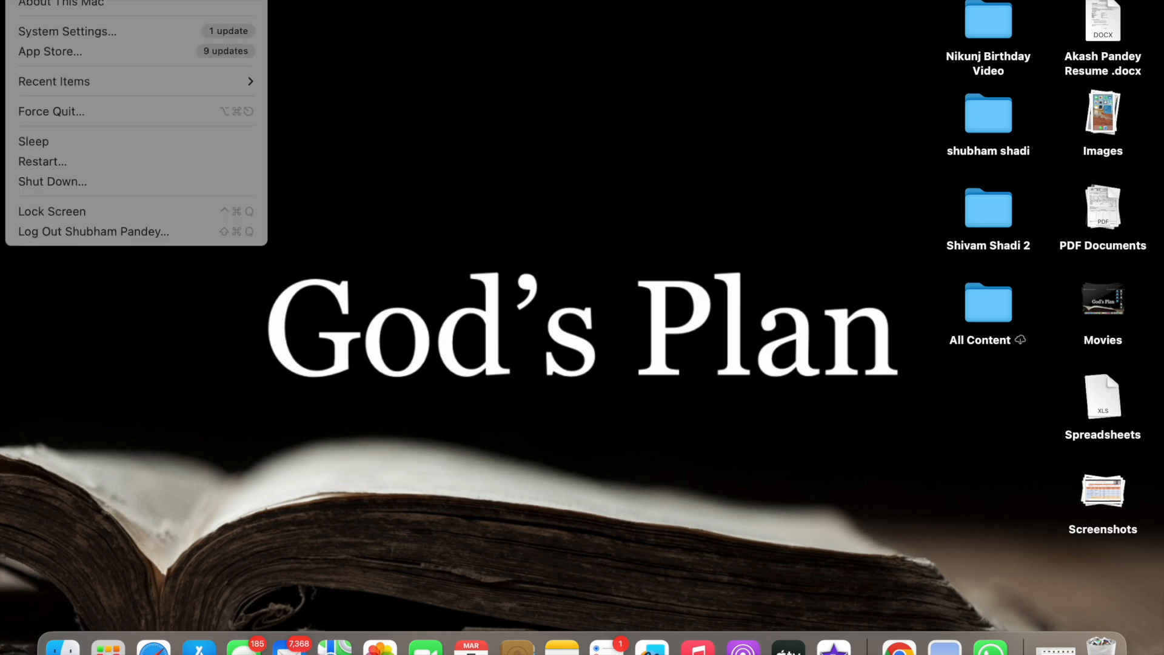
{"action": "mouse_move", "coordinate": [68, 31]}
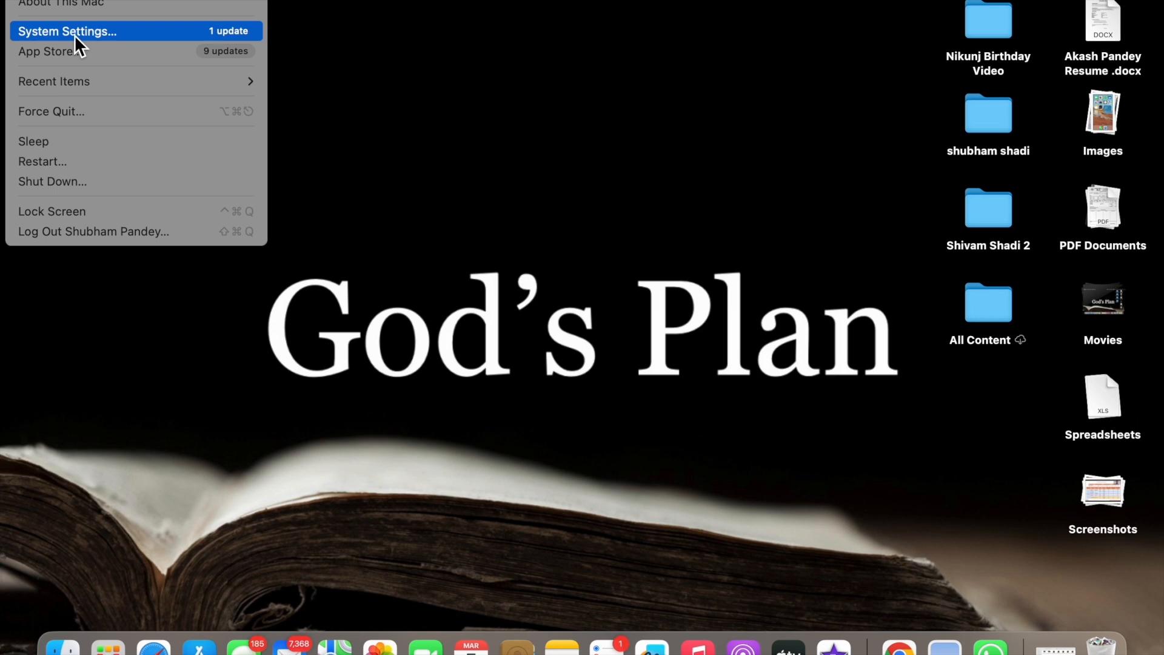
Launch System Settings on the General pane and scroll down its sidebar
{"action": "left_click", "coordinate": [69, 31]}
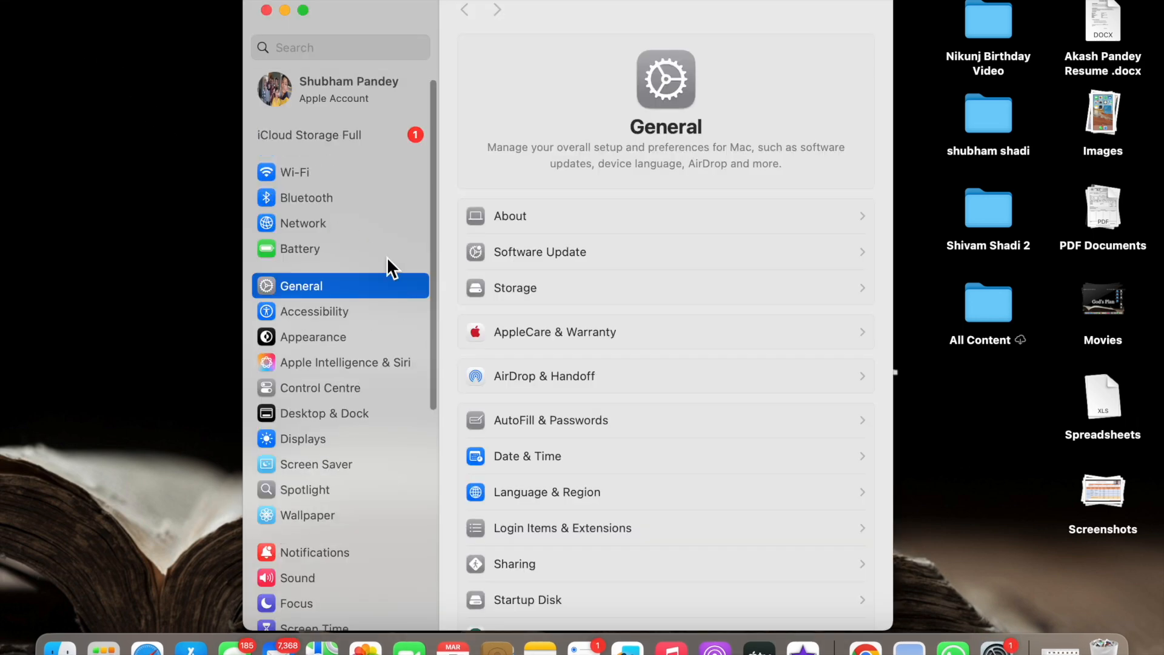
{"action": "scroll", "scroll_direction": "down", "scroll_amount": 3}
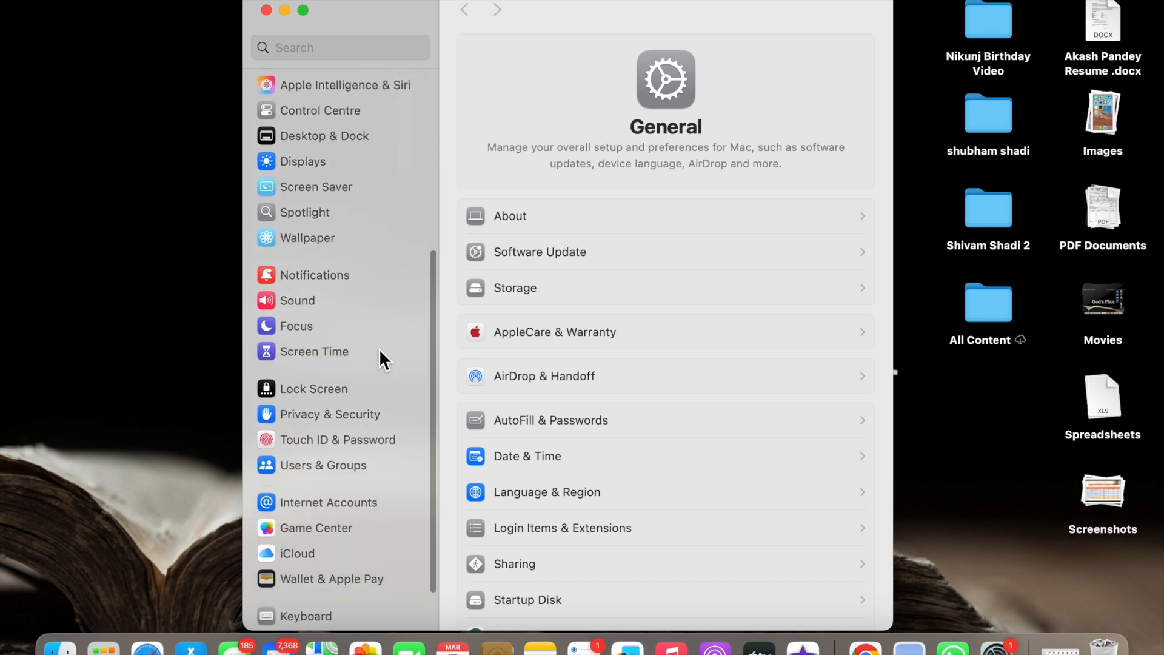
{"action": "mouse_move", "coordinate": [376, 511]}
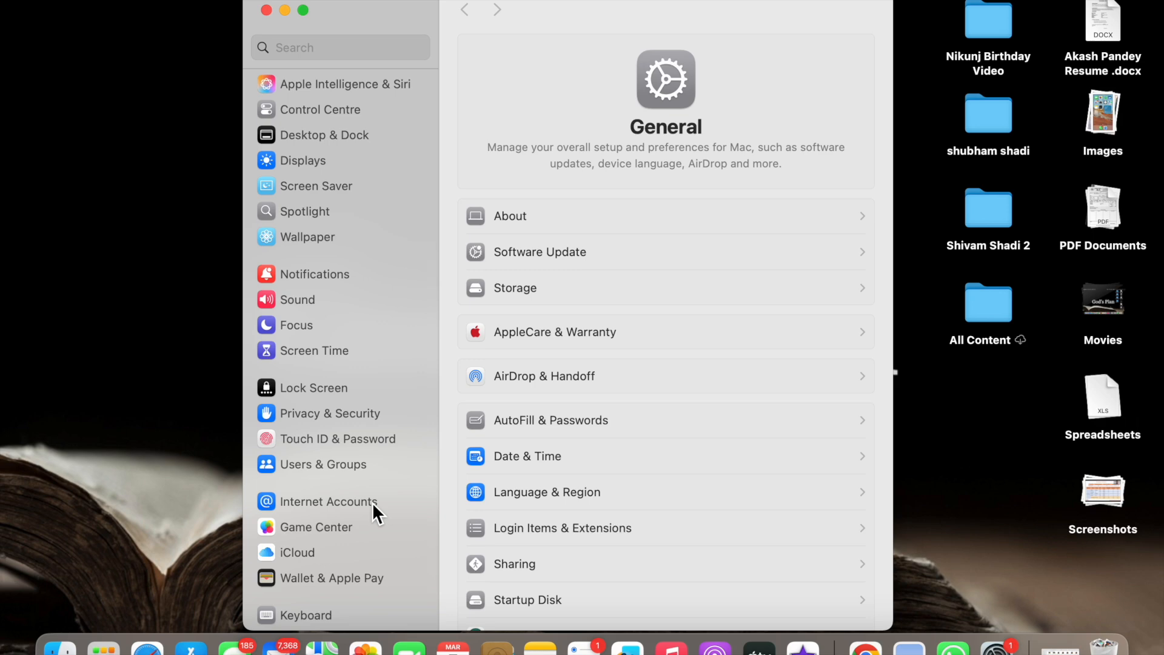
Show Internet Accounts and open the iCloud account's details page
{"action": "left_click", "coordinate": [327, 501]}
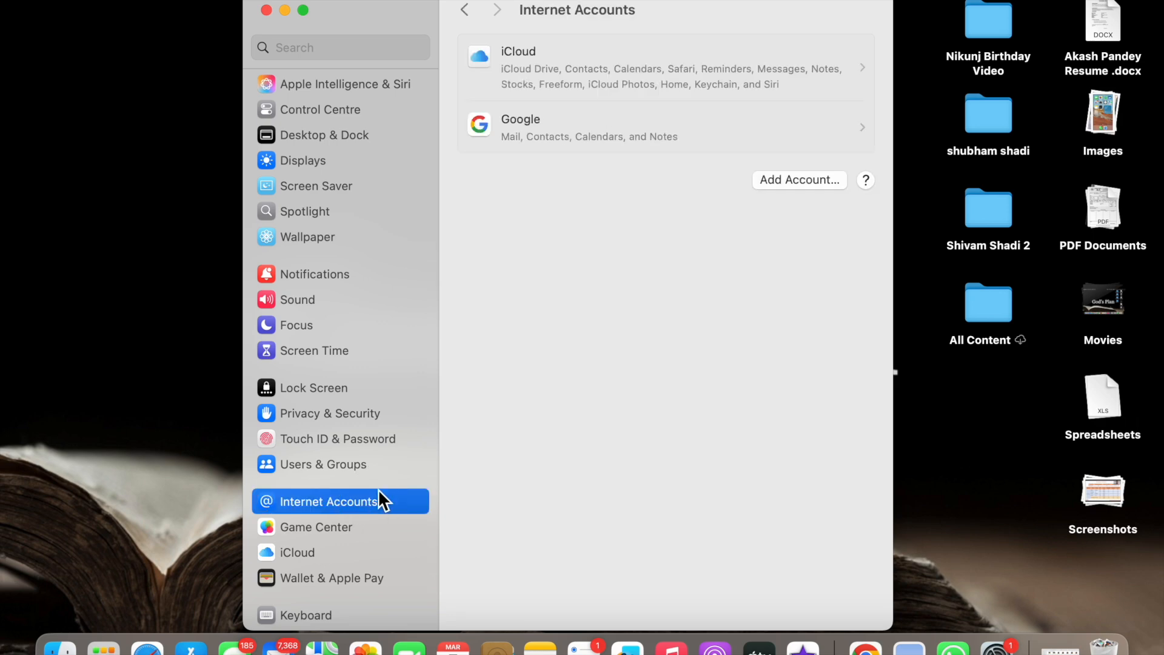
{"action": "mouse_move", "coordinate": [615, 97]}
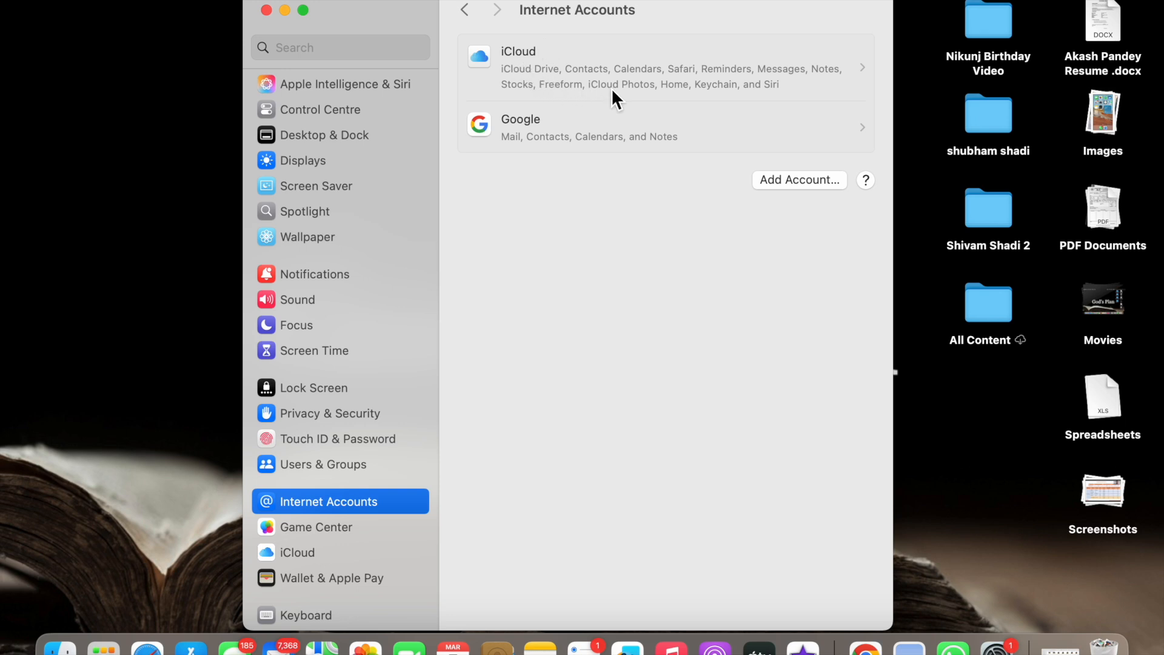
{"action": "left_click", "coordinate": [664, 66]}
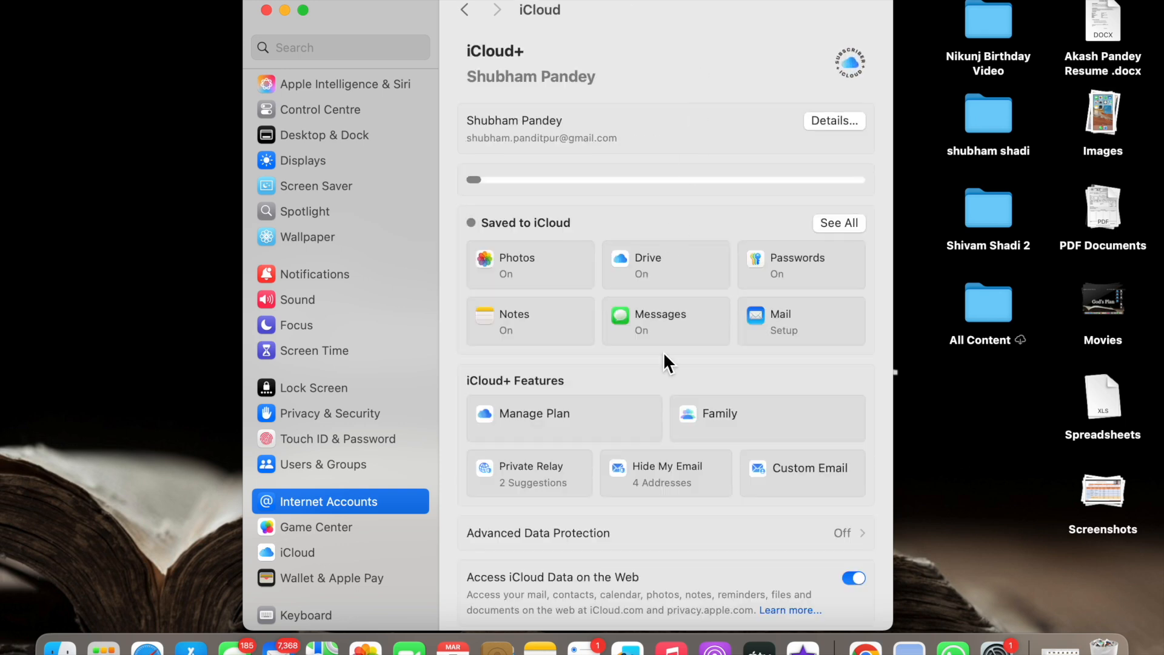
{"action": "mouse_move", "coordinate": [817, 226]}
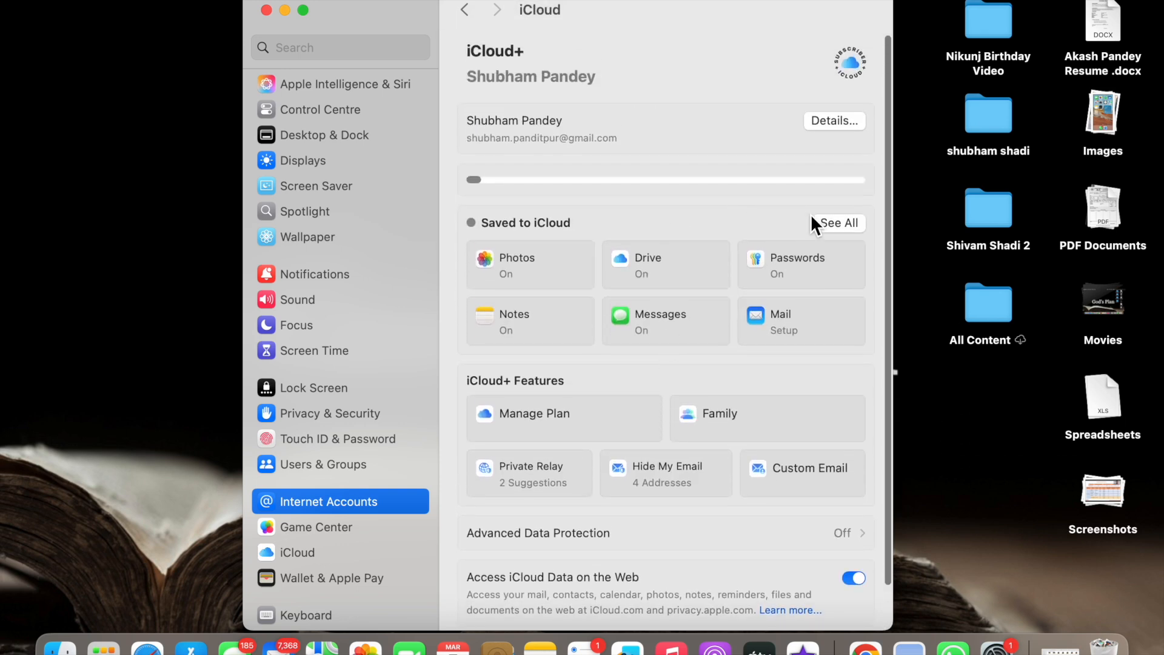
{"action": "mouse_move", "coordinate": [852, 235]}
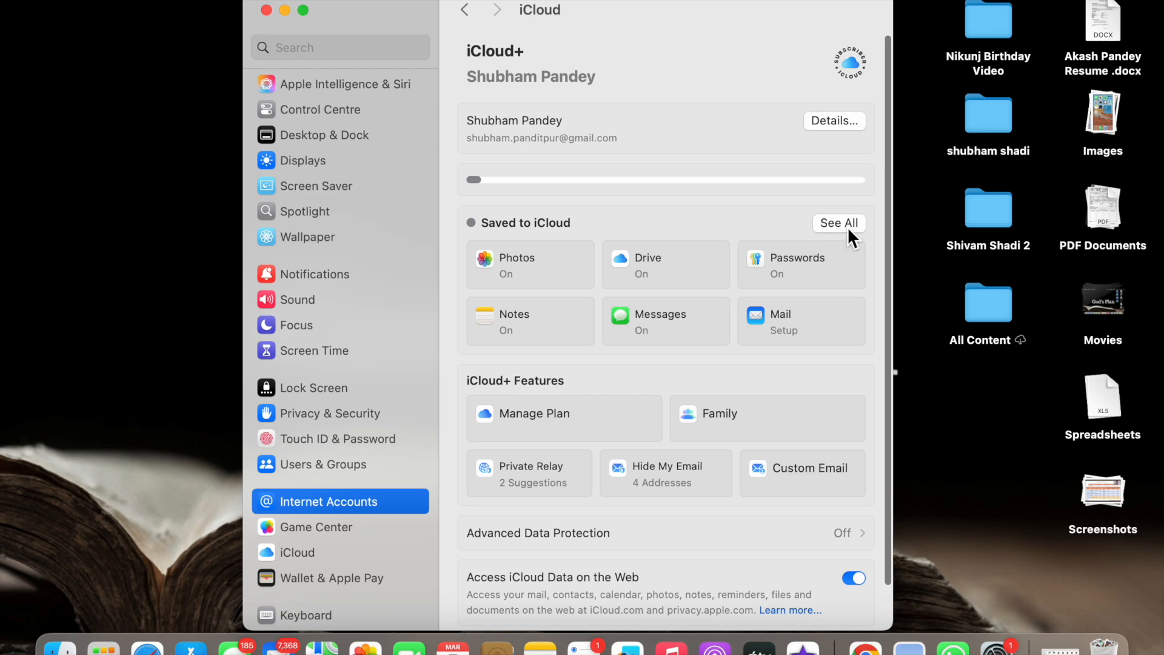
Expand Saved to iCloud with See All to list every syncing app
{"action": "left_click", "coordinate": [838, 222]}
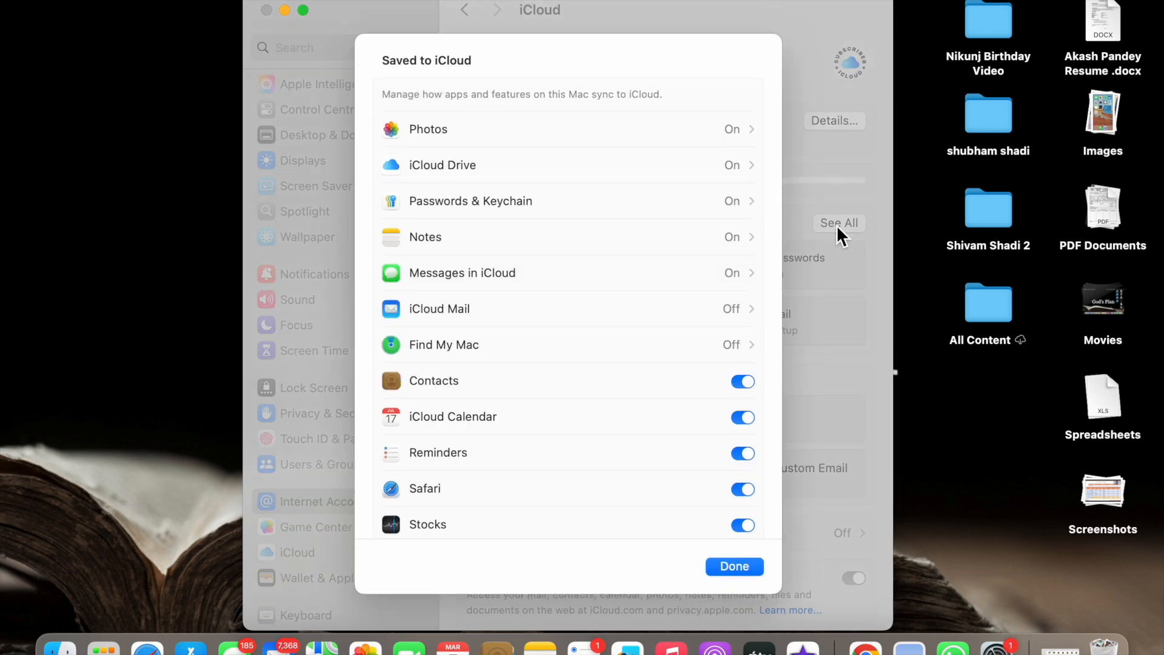
{"action": "mouse_move", "coordinate": [469, 356]}
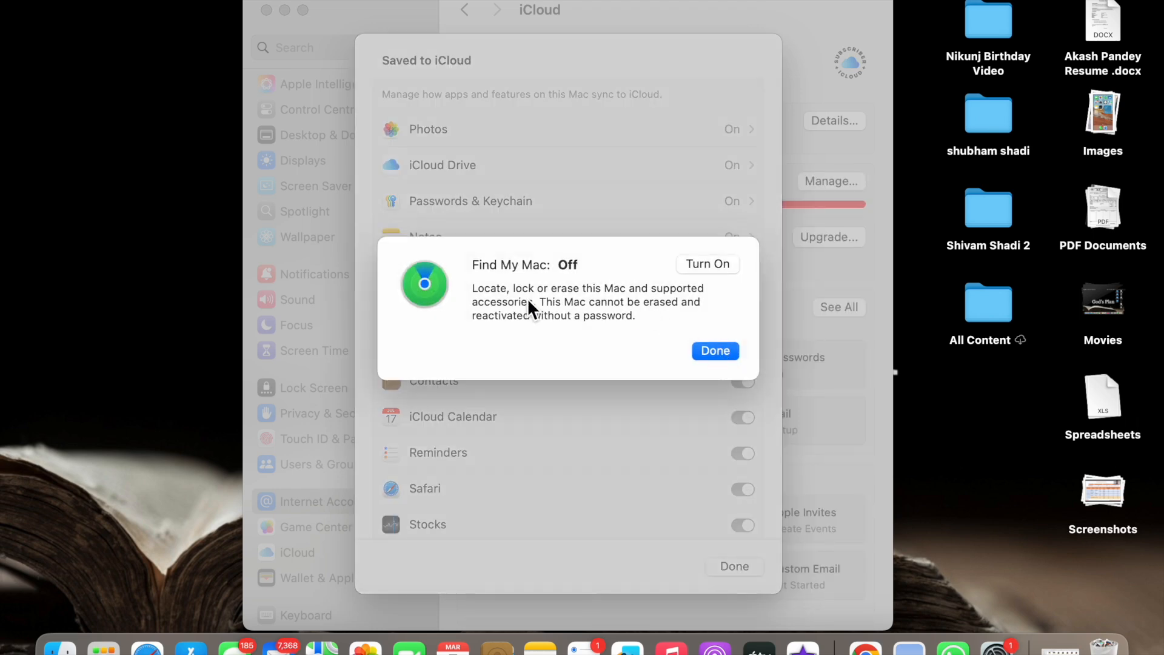
{"action": "mouse_move", "coordinate": [724, 281]}
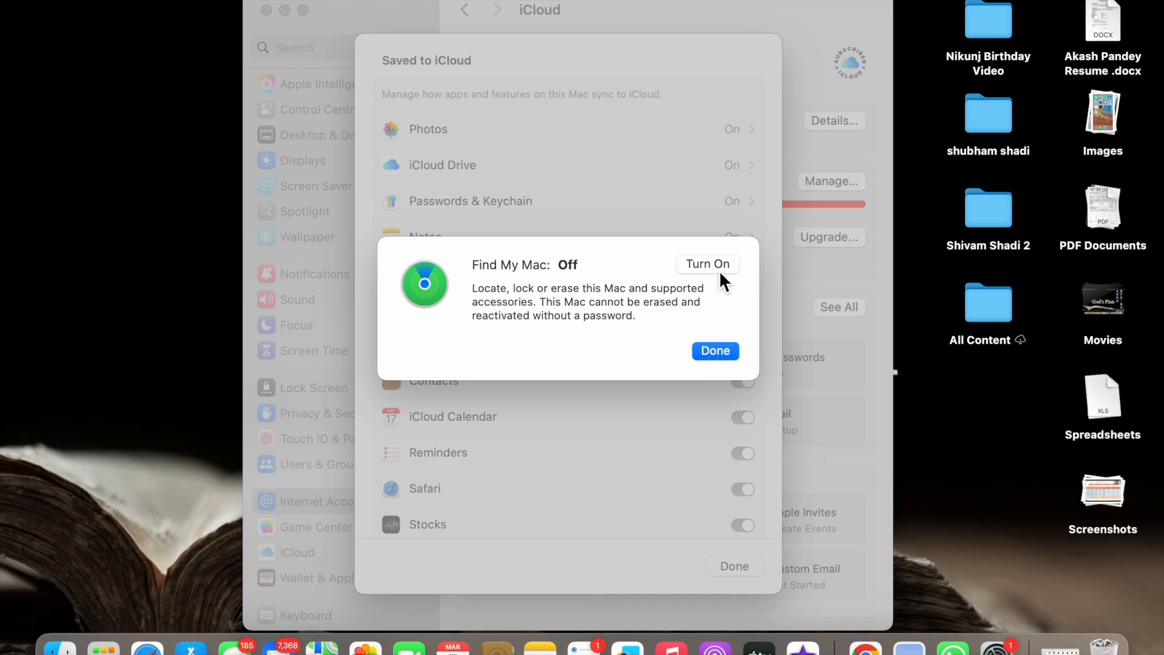
Turn on Find My Mac, allowing location access and authenticating with the password
{"action": "left_click", "coordinate": [706, 263]}
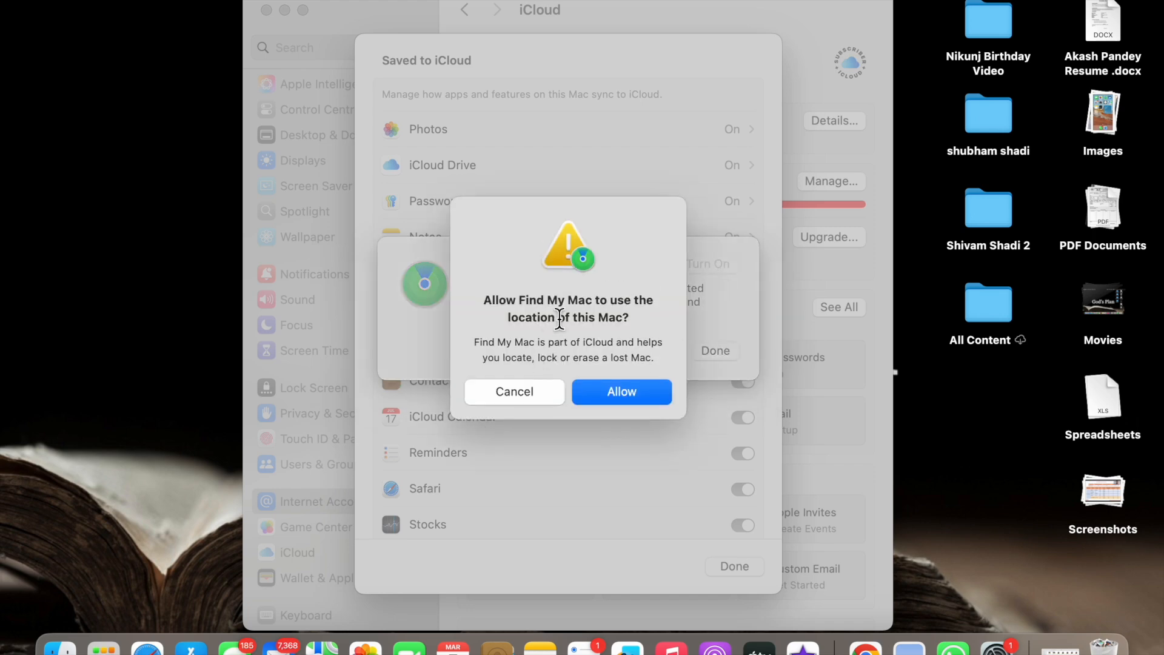
{"action": "mouse_move", "coordinate": [604, 349]}
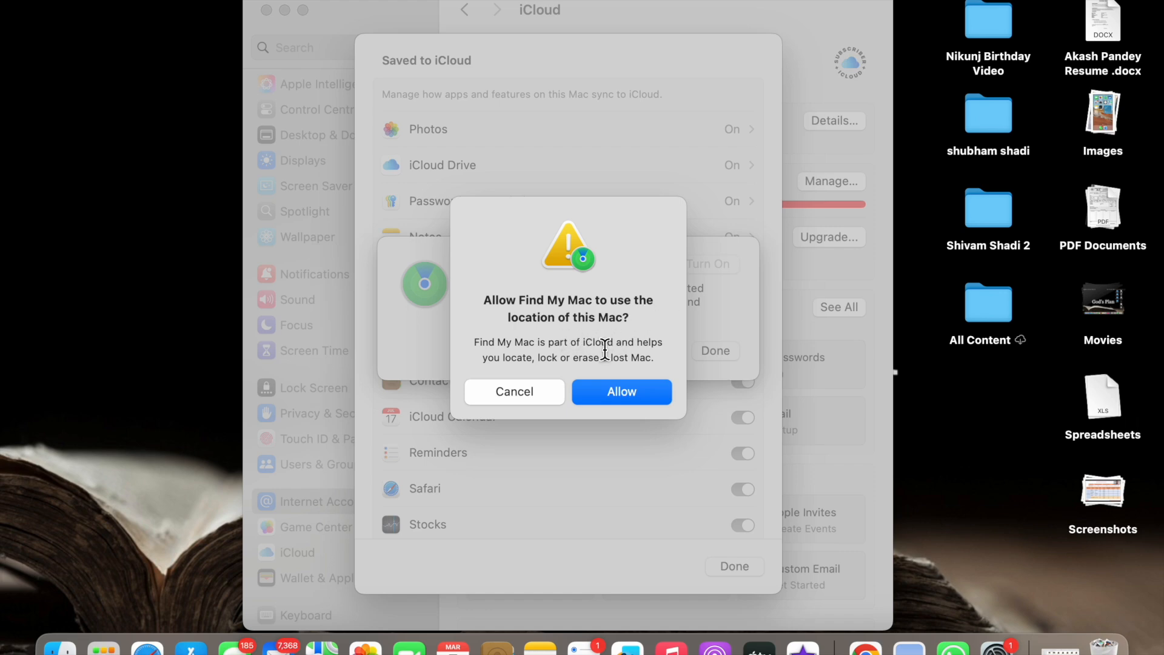
{"action": "left_click", "coordinate": [621, 392]}
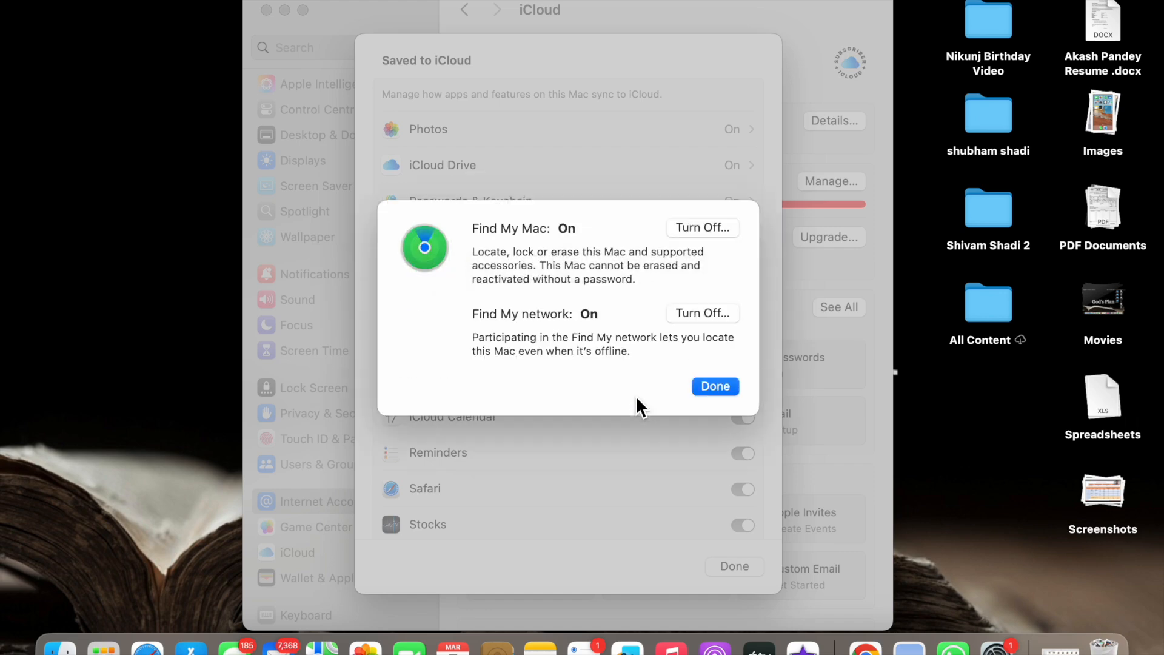
{"action": "left_click", "coordinate": [701, 227]}
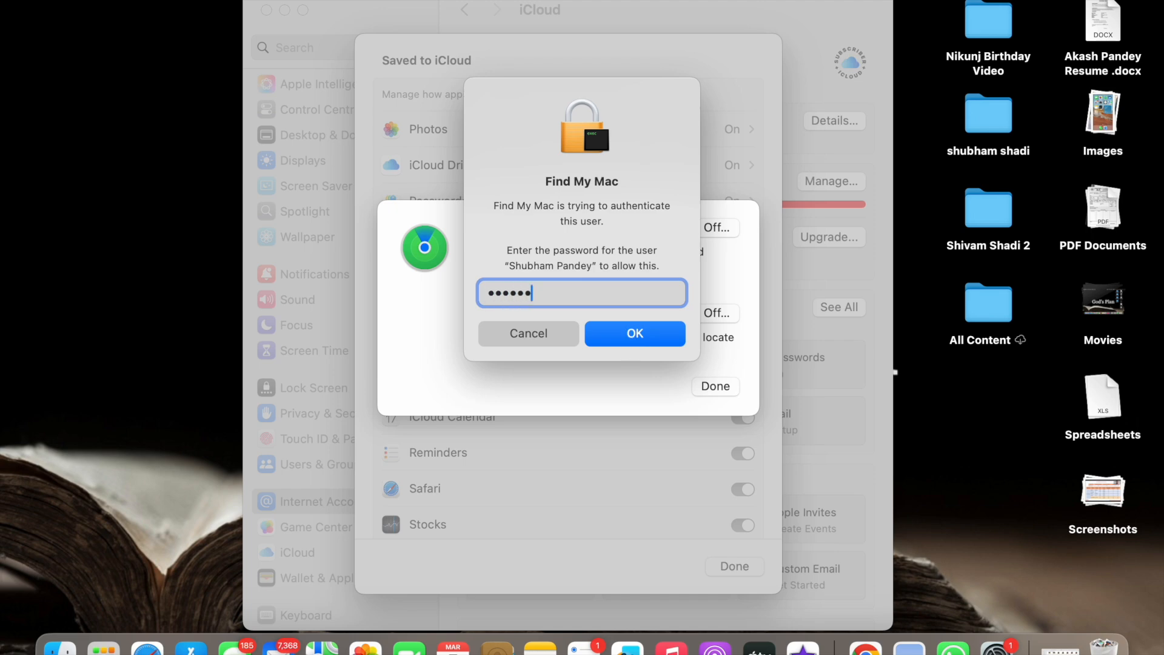
{"action": "type", "text": "password"}
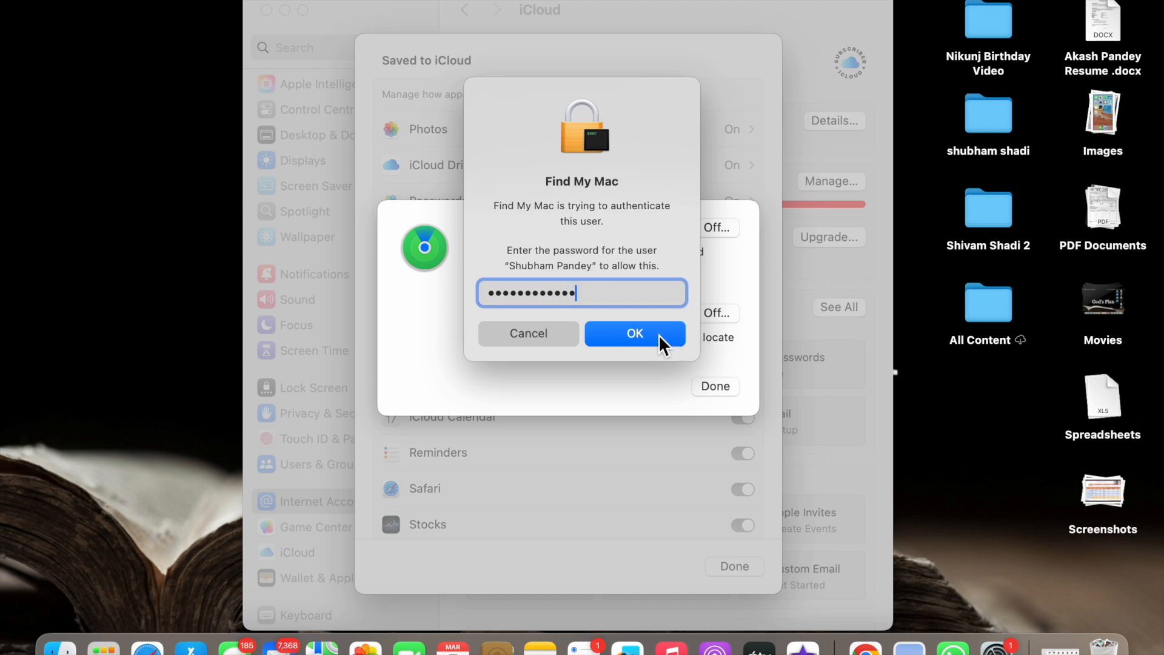
{"action": "left_click", "coordinate": [634, 333]}
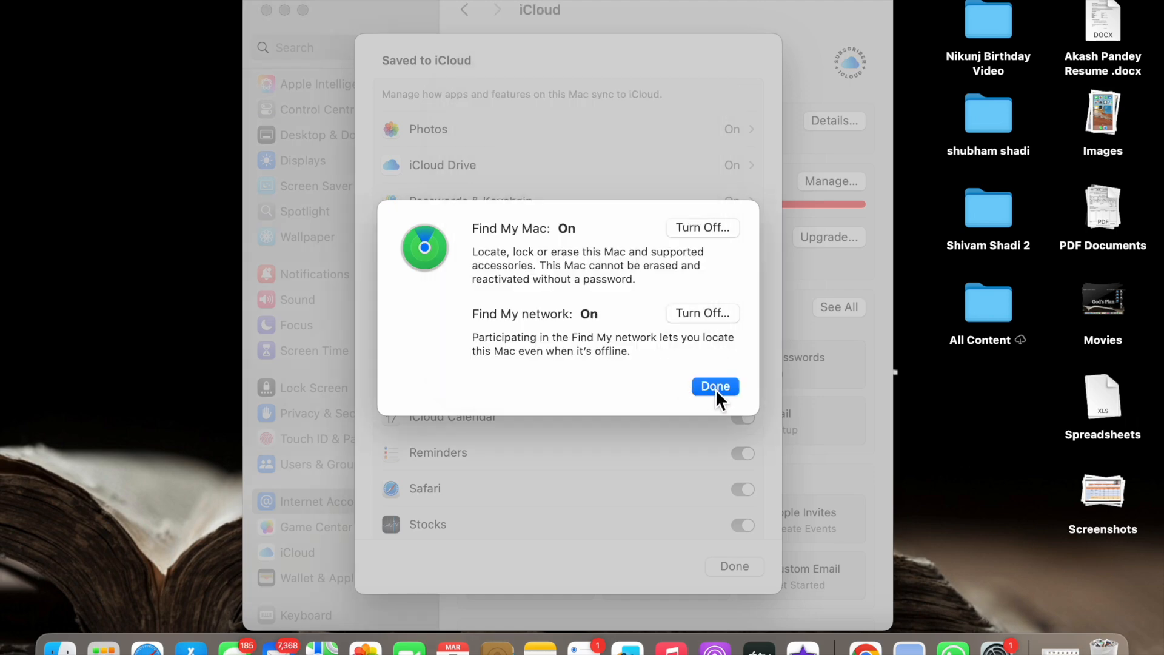
{"action": "left_click", "coordinate": [714, 386]}
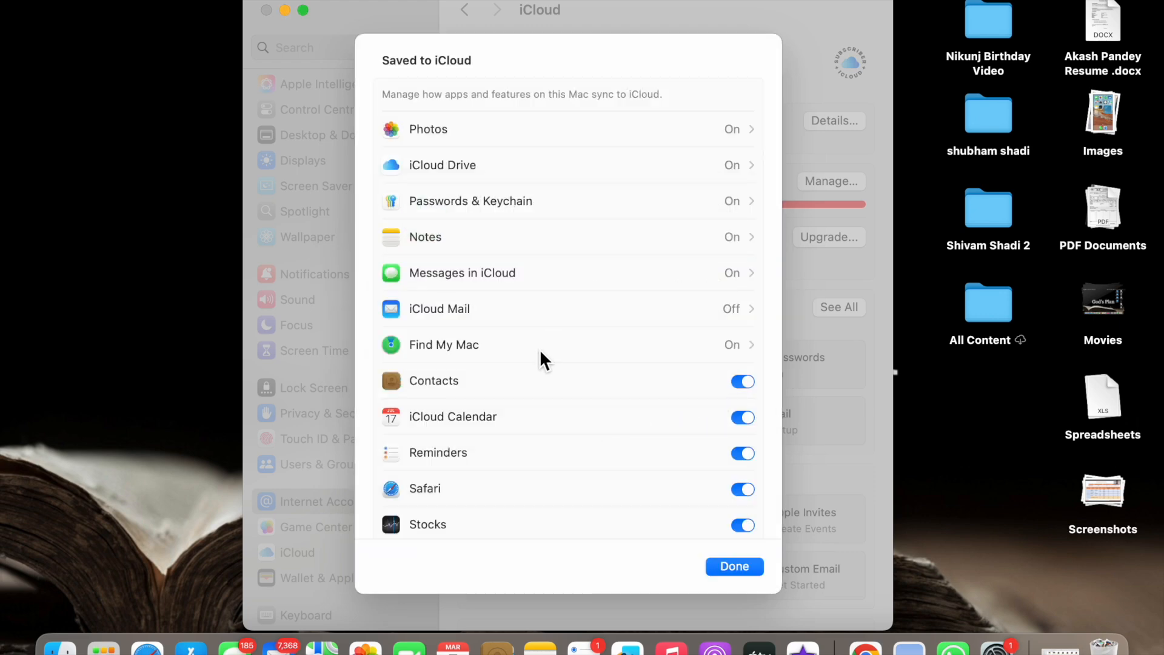
{"action": "mouse_move", "coordinate": [552, 505]}
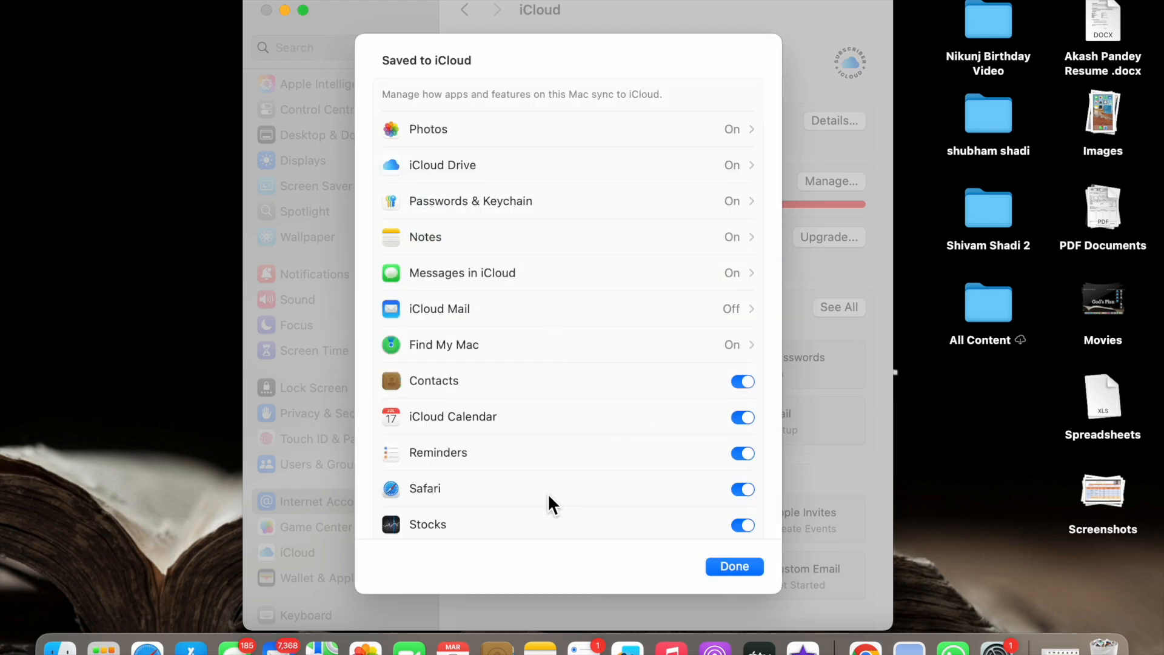